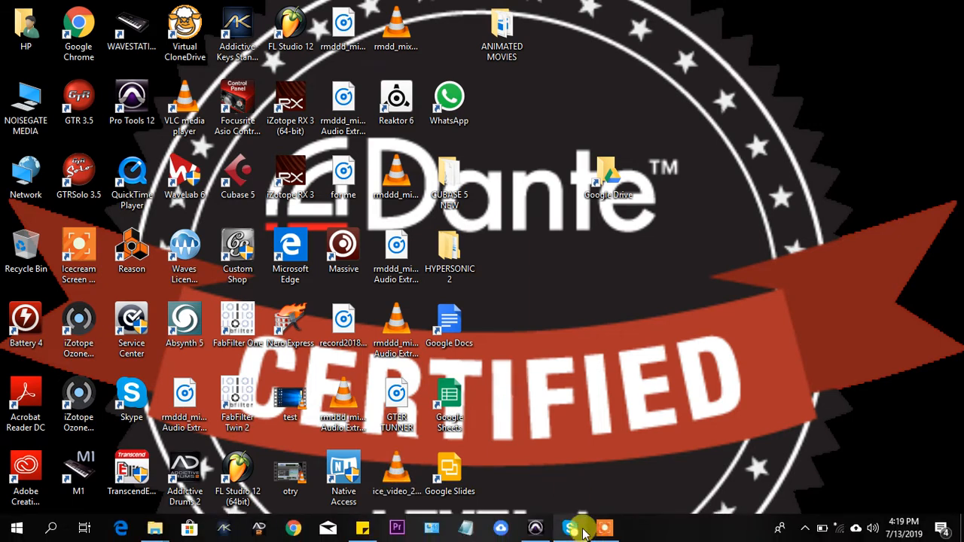
Launch Pro Tools into the KABIO OSI session and close the floating Transport window.
left_click(580, 528)
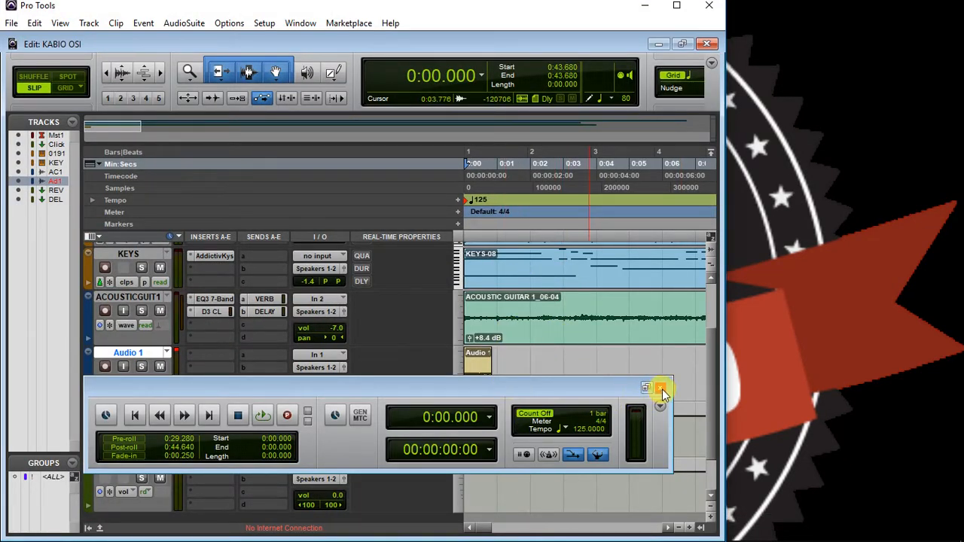
left_click(661, 388)
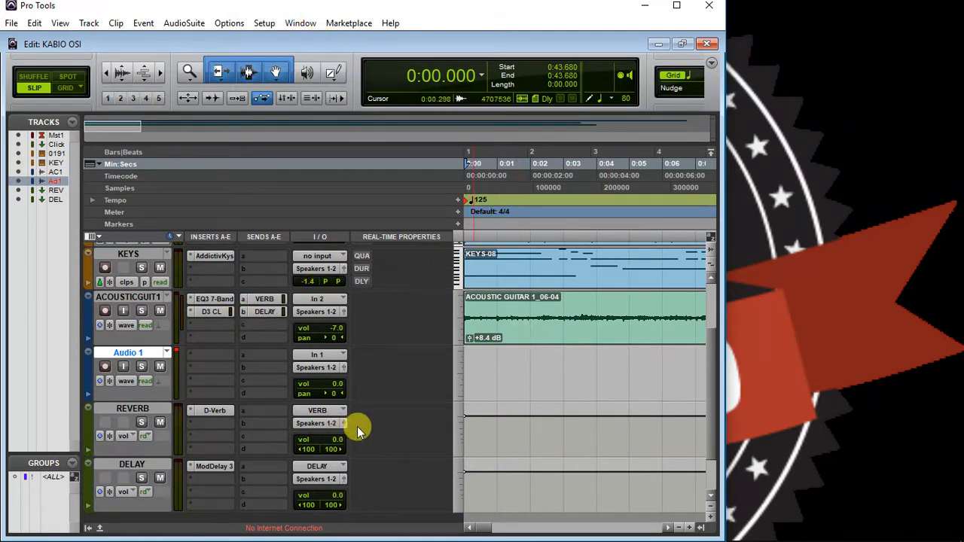
mouse_move(326, 155)
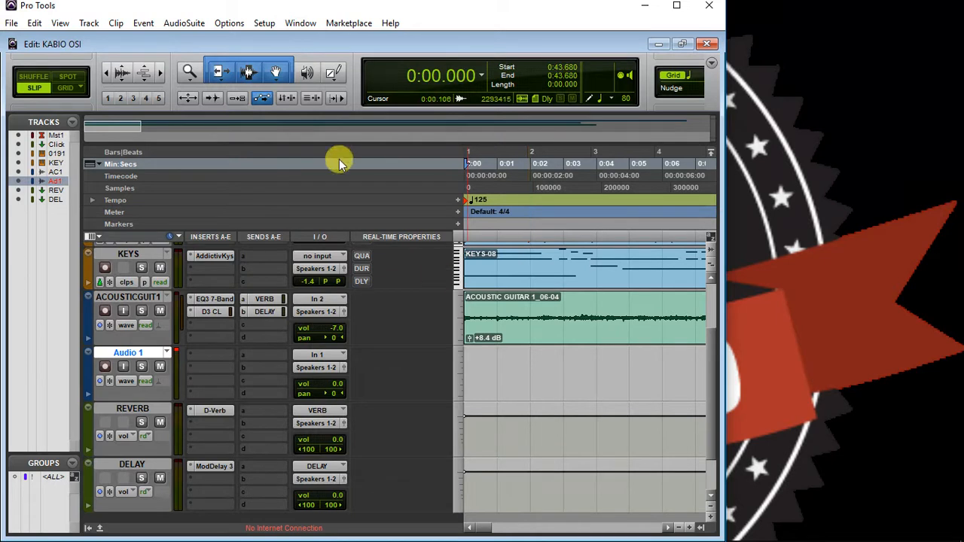
mouse_move(339, 155)
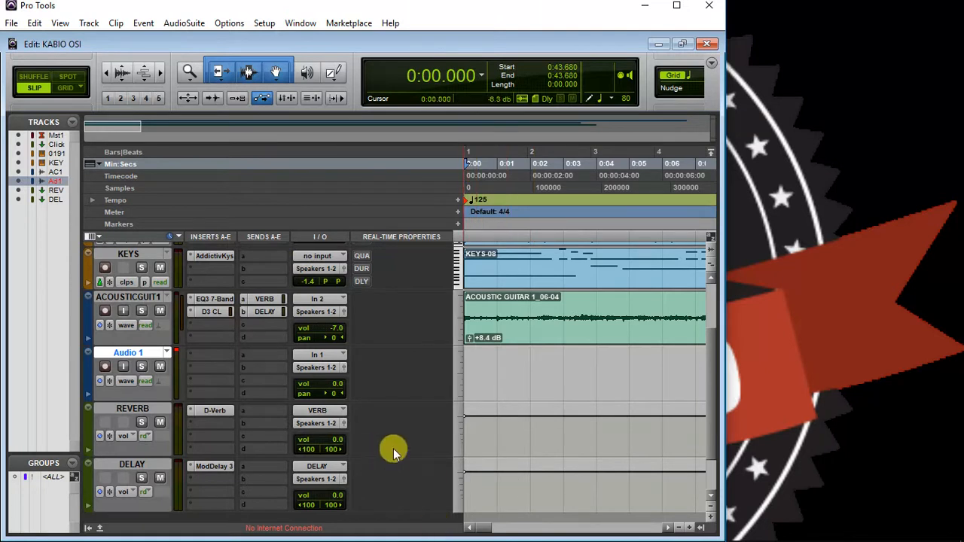
mouse_move(302, 22)
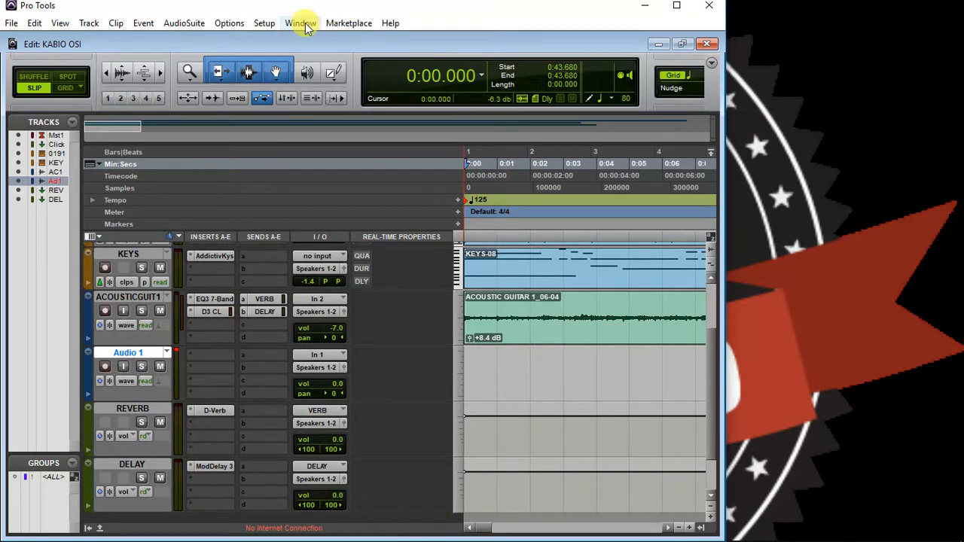
Show the Transport window again via the Window menu and record-enable the transport.
left_click(300, 23)
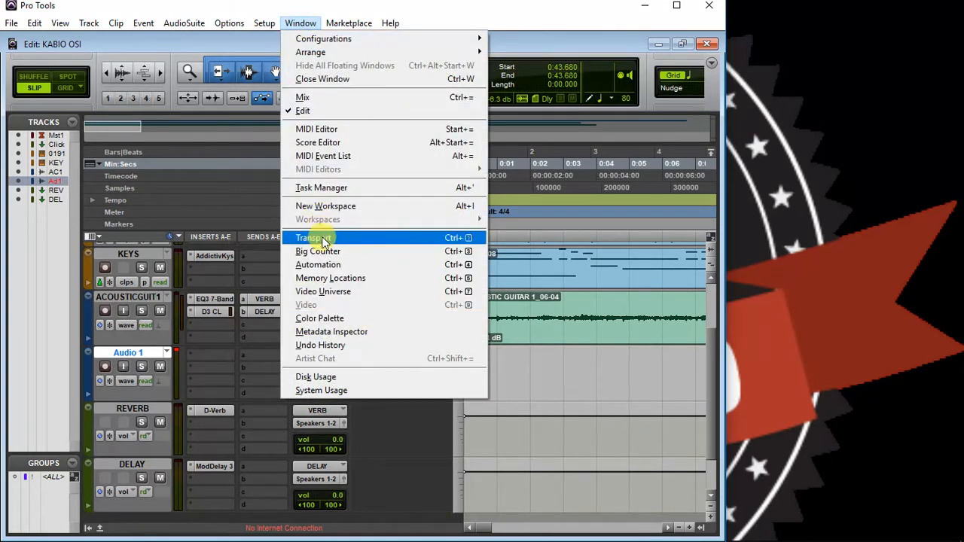
left_click(313, 238)
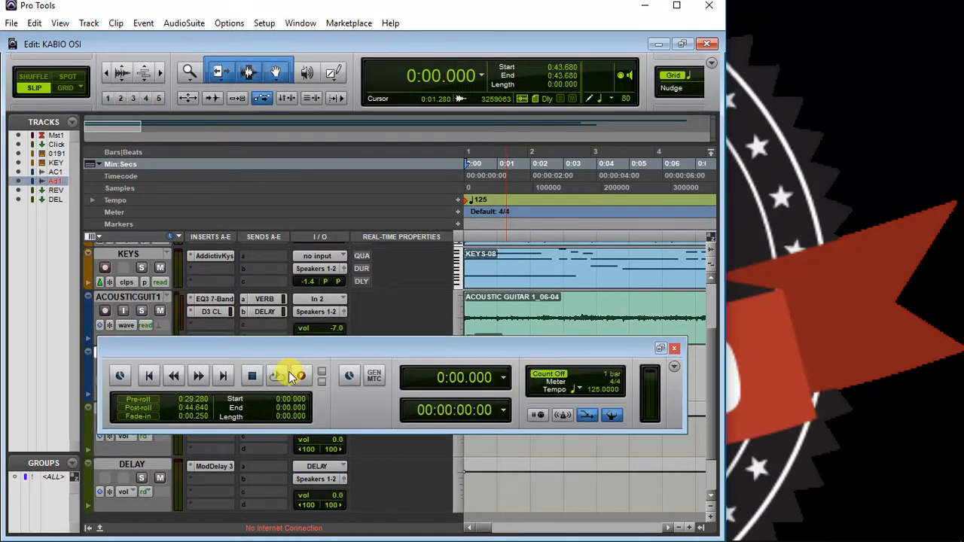
left_click(301, 376)
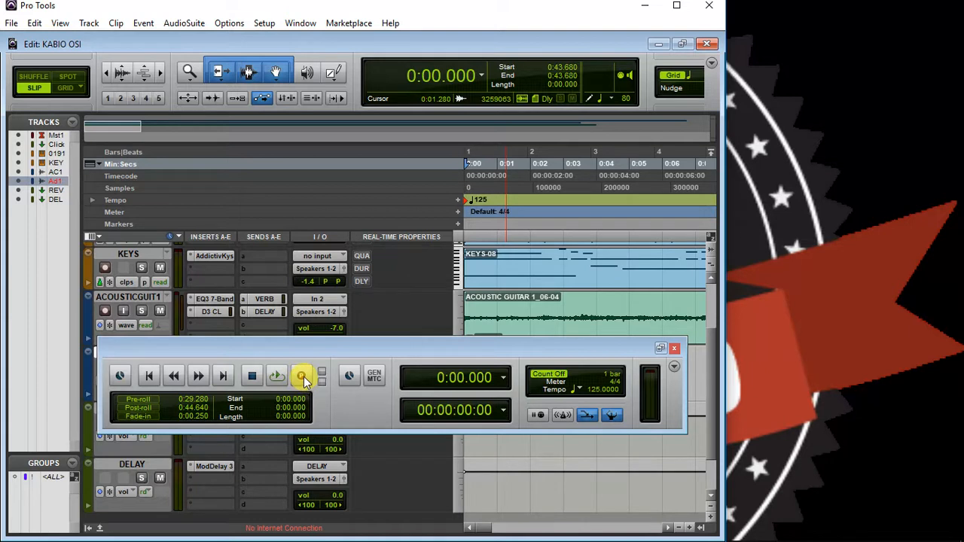
left_click(302, 376)
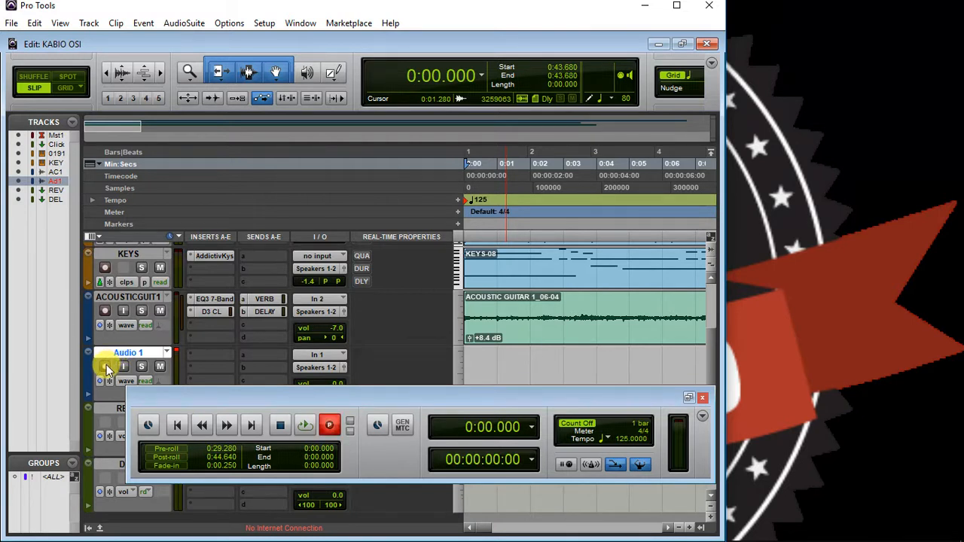
mouse_move(105, 367)
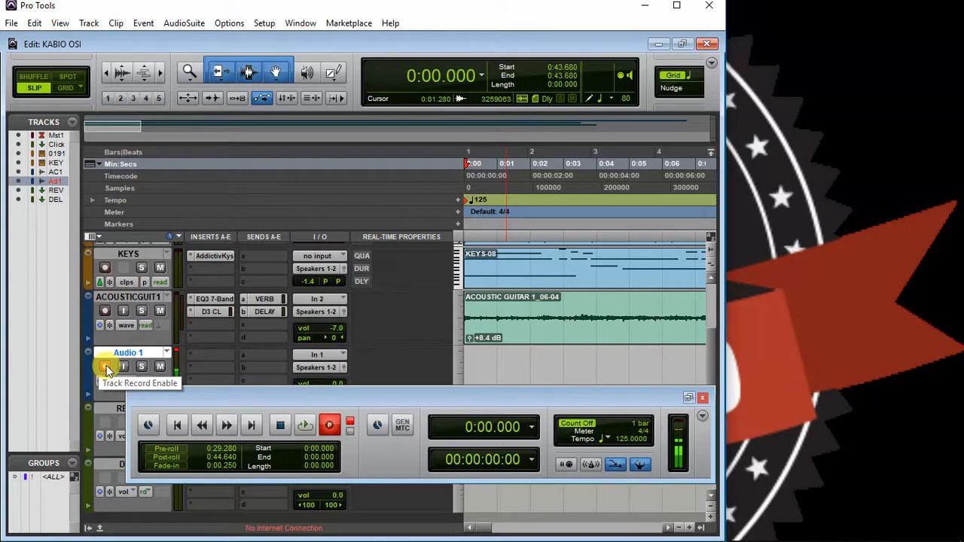
Record-enable the Audio 1 track, leaving the transport armed.
left_click(105, 367)
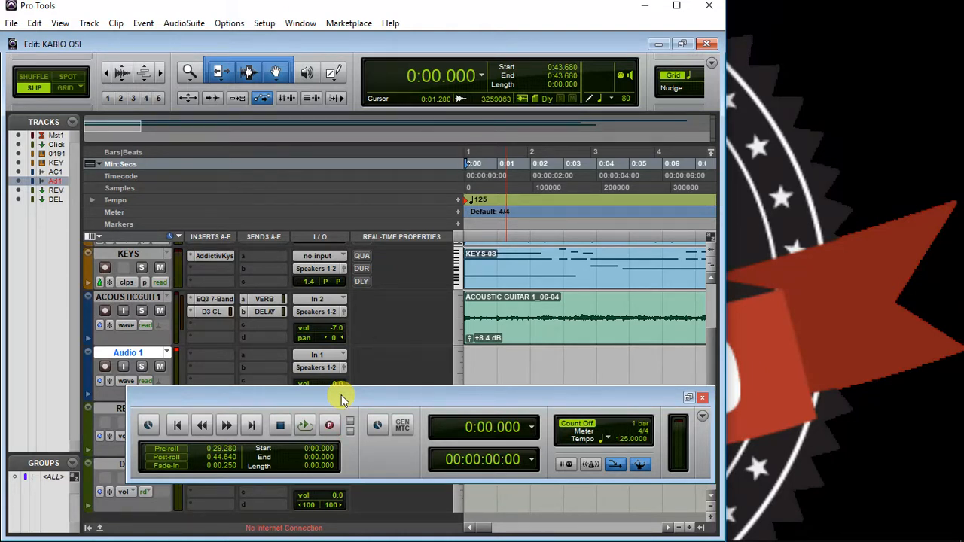
mouse_move(446, 386)
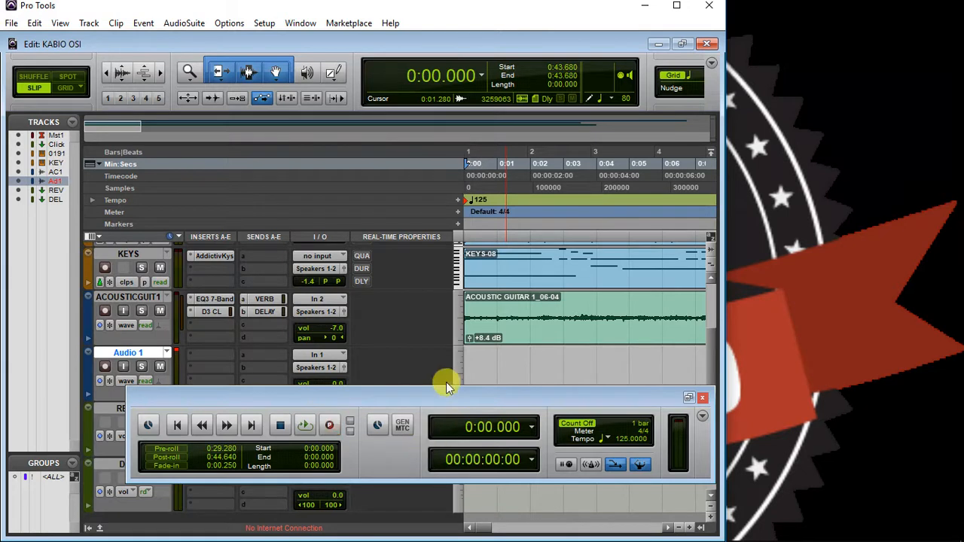
mouse_move(446, 398)
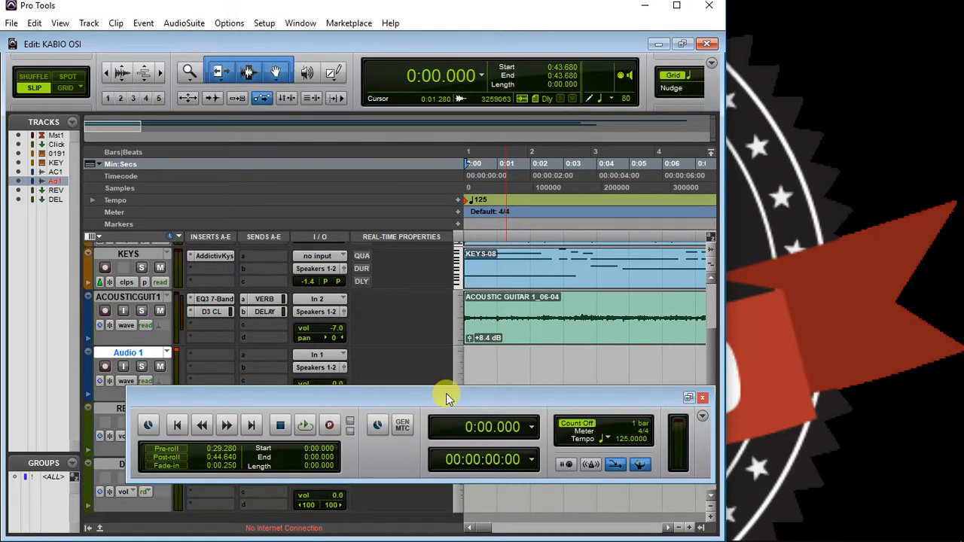
left_click(329, 425)
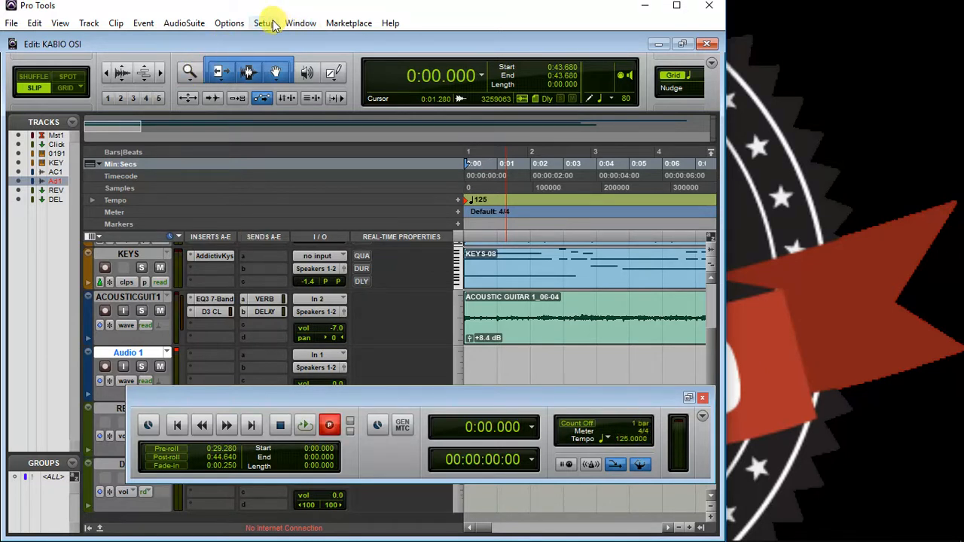
In Click/Countoff, enable countoff only during record for 2 bars and confirm with OK.
left_click(264, 23)
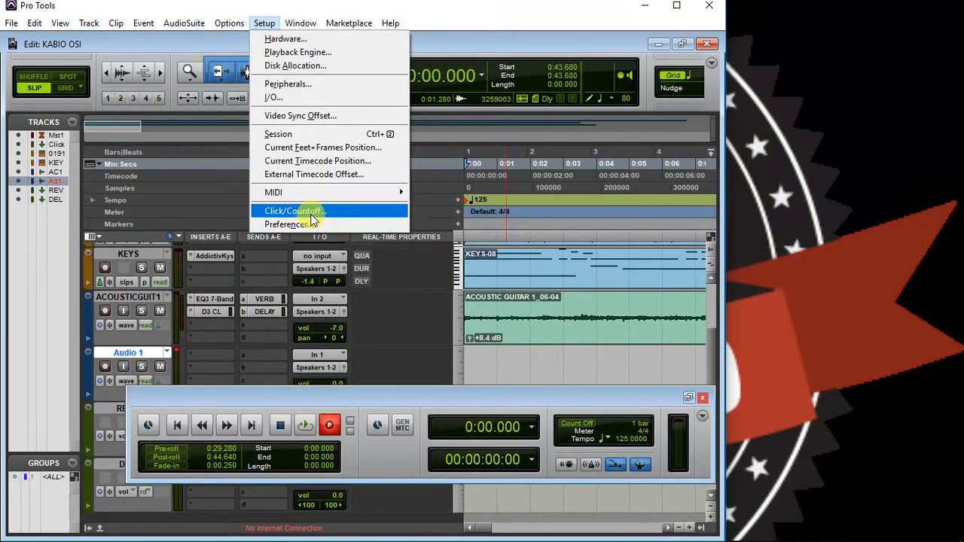
left_click(293, 211)
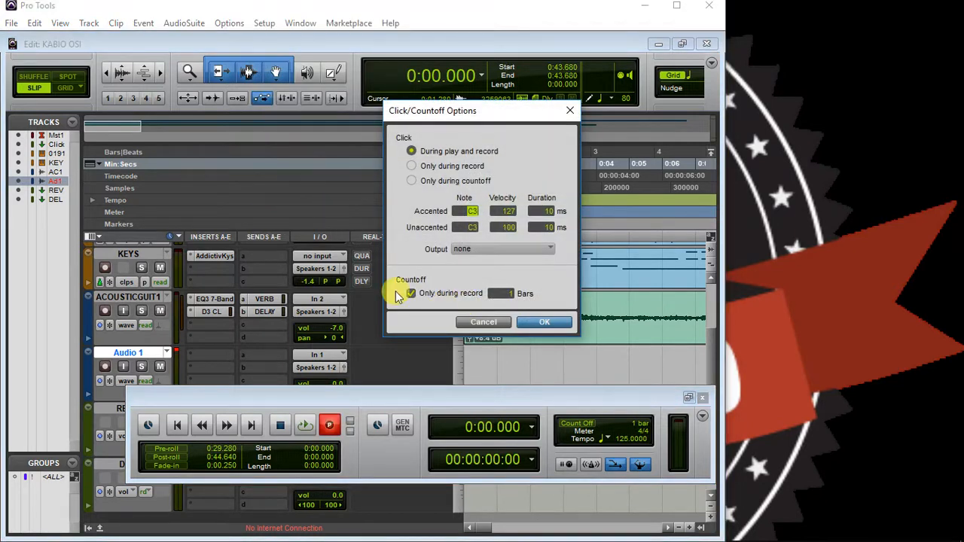
left_click(412, 292)
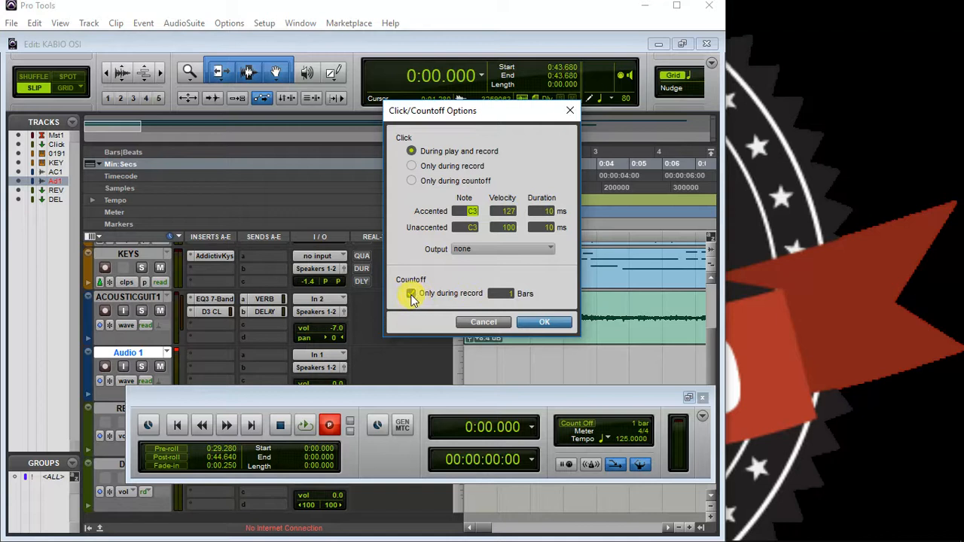
left_click(411, 292)
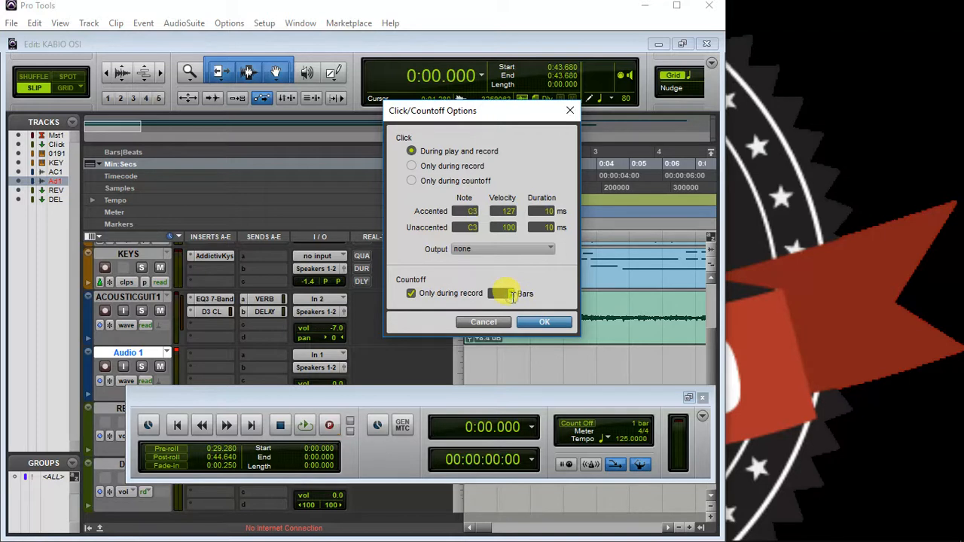
mouse_move(512, 295)
type("2")
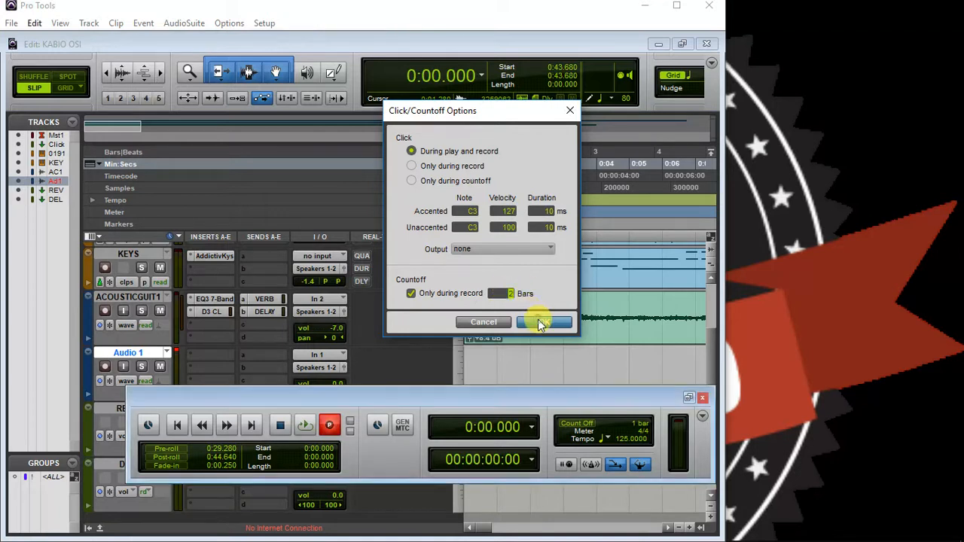
left_click(542, 322)
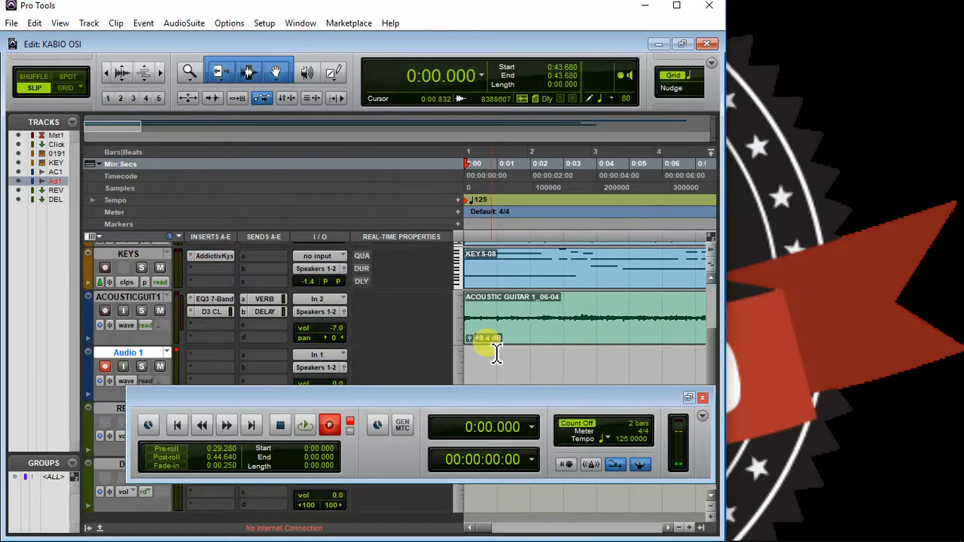
mouse_move(496, 235)
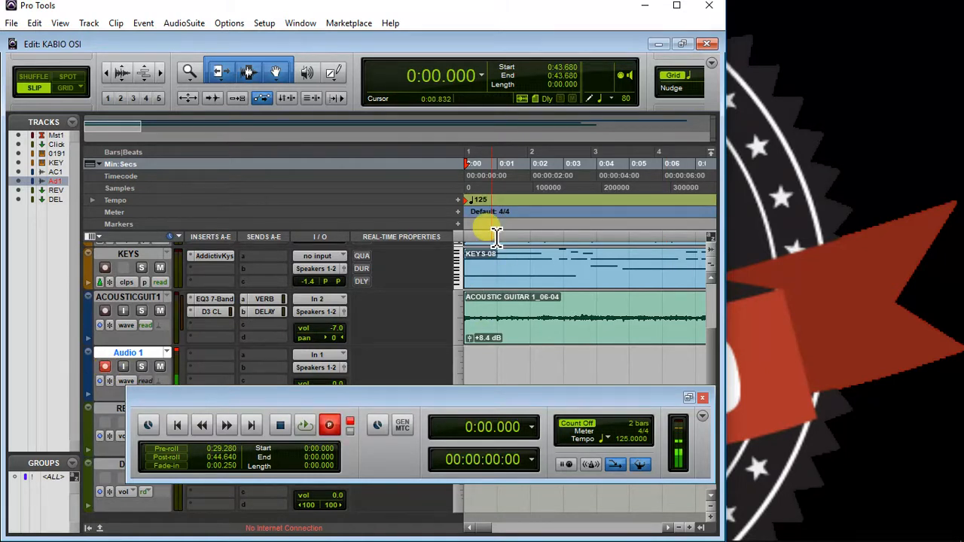
left_click(304, 425)
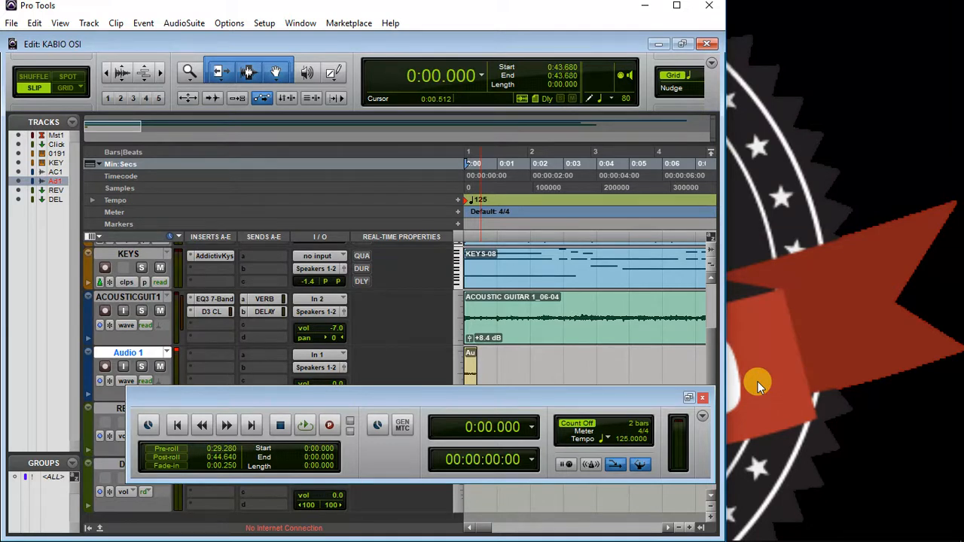
mouse_move(721, 390)
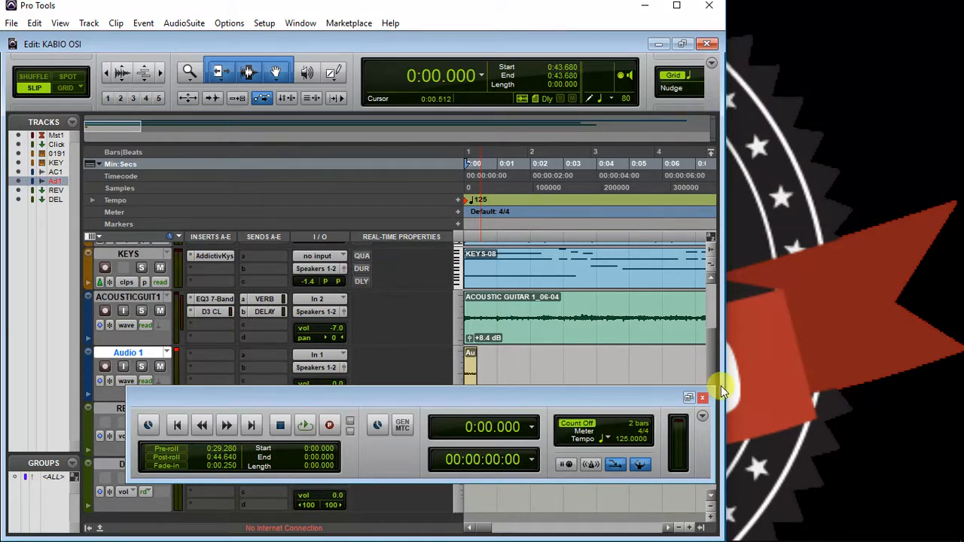
mouse_move(565, 421)
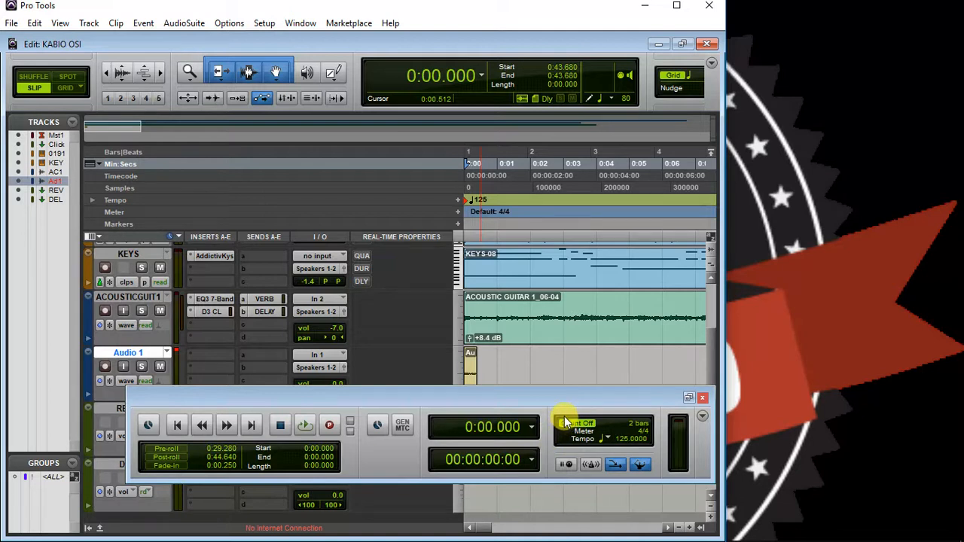